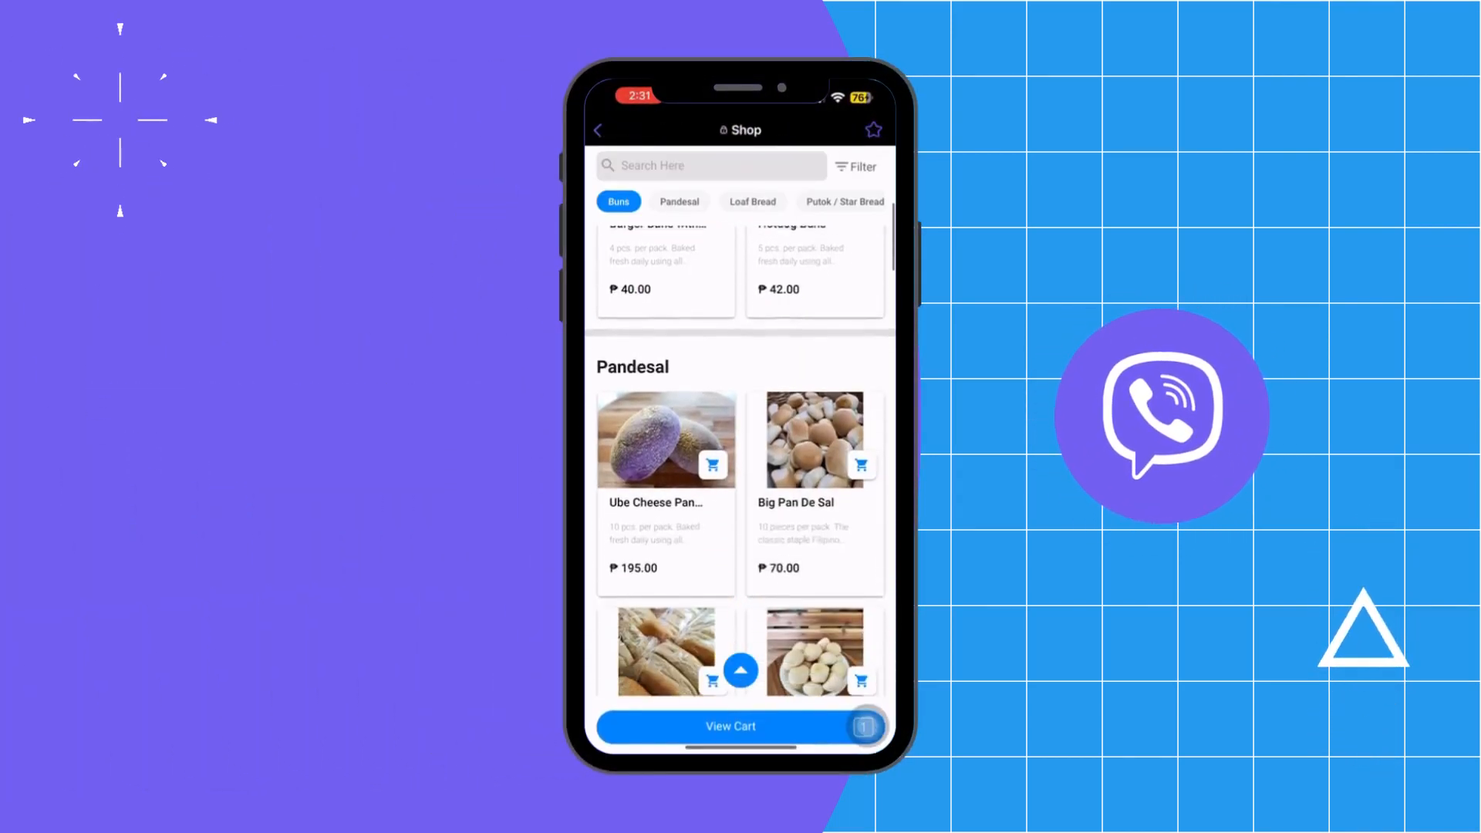
# Add Loaf Bread items such as Flavored Loaf and Banana Loaf to the cart
pyautogui.click(679, 201)
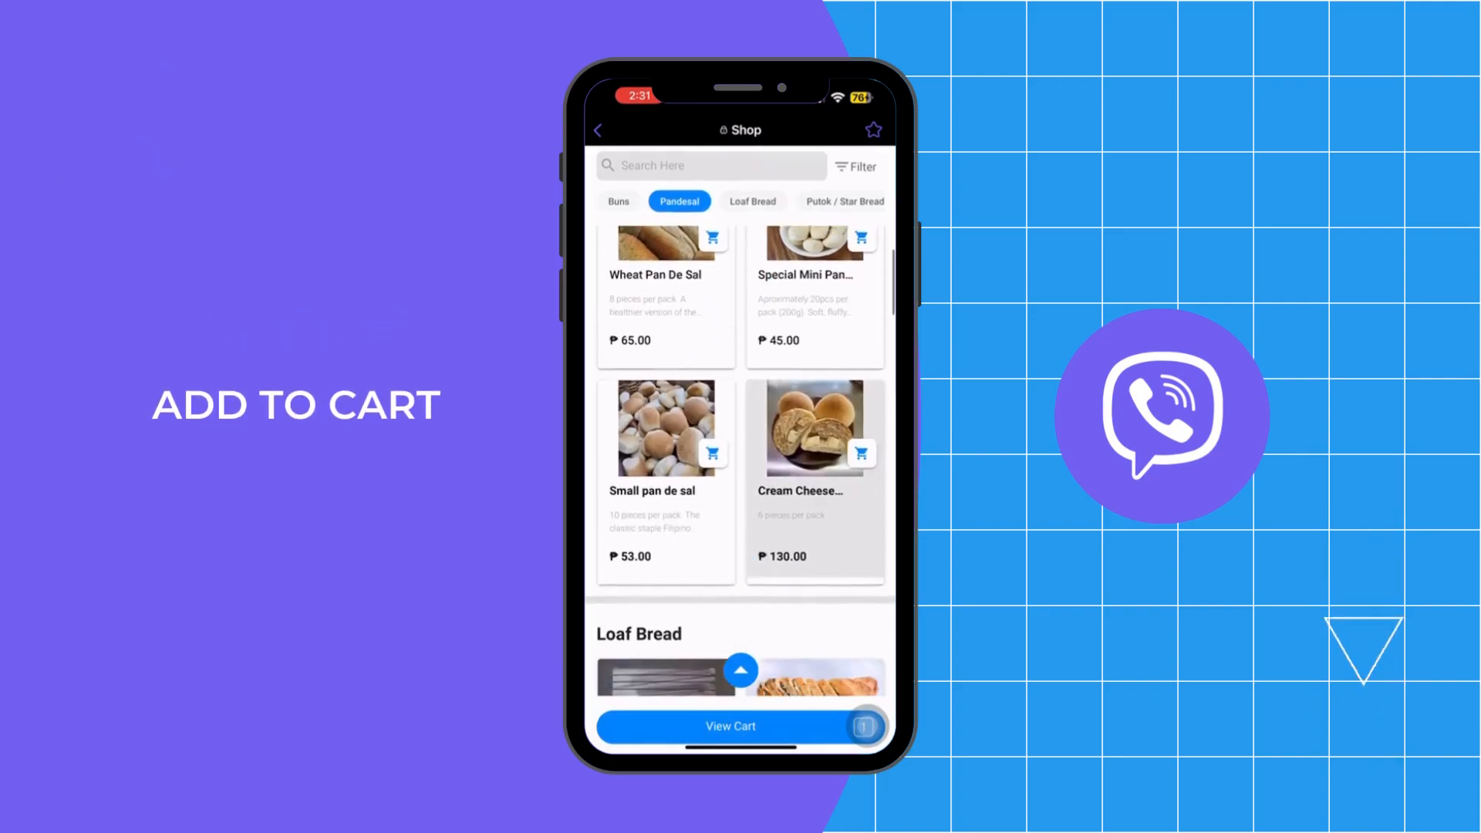
pyautogui.click(751, 201)
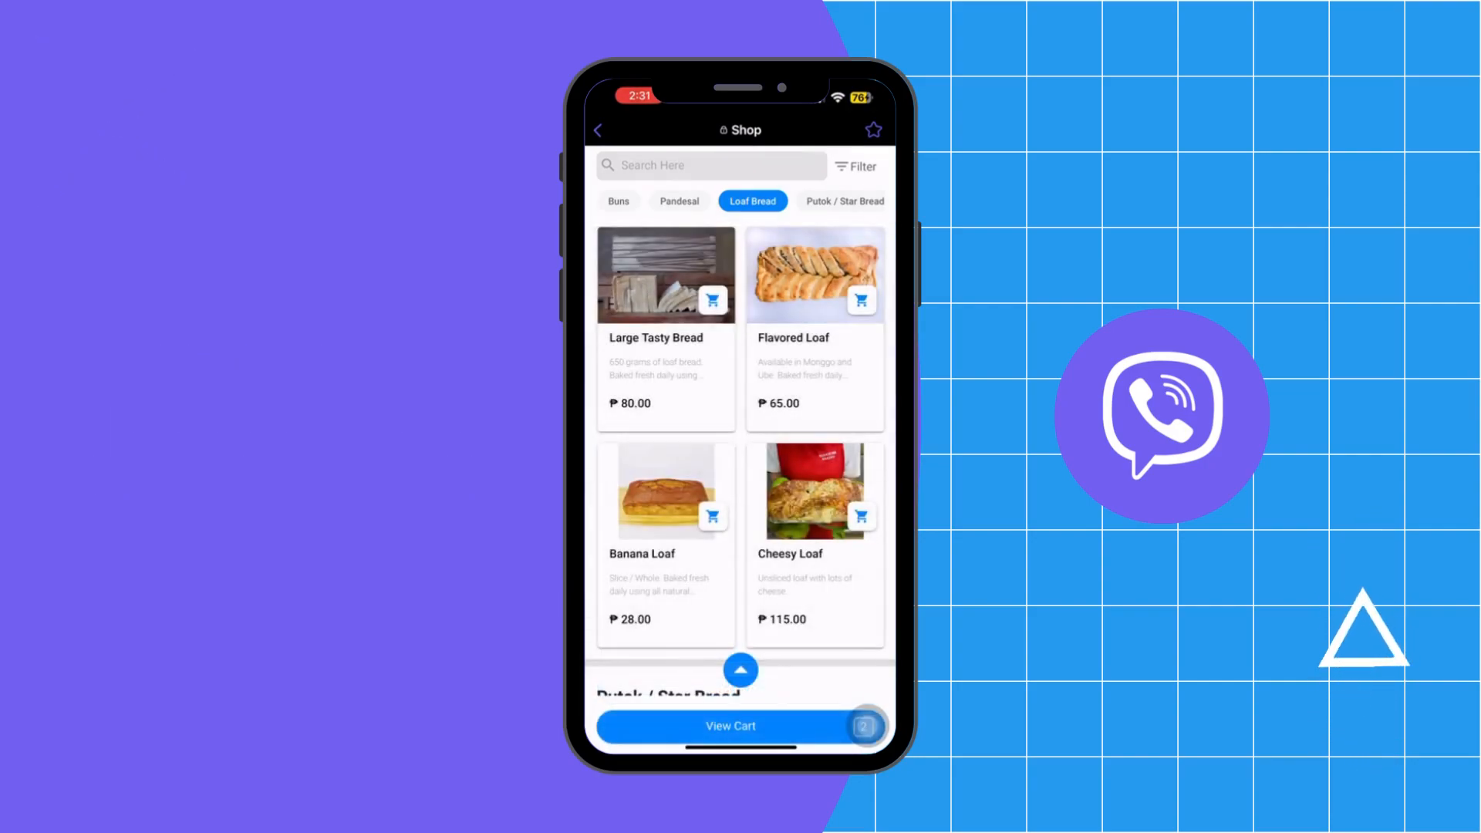
# Review the cart with Flavored Loaf and Banana Loaf, then return to the shop's Pandesal listings
pyautogui.click(730, 726)
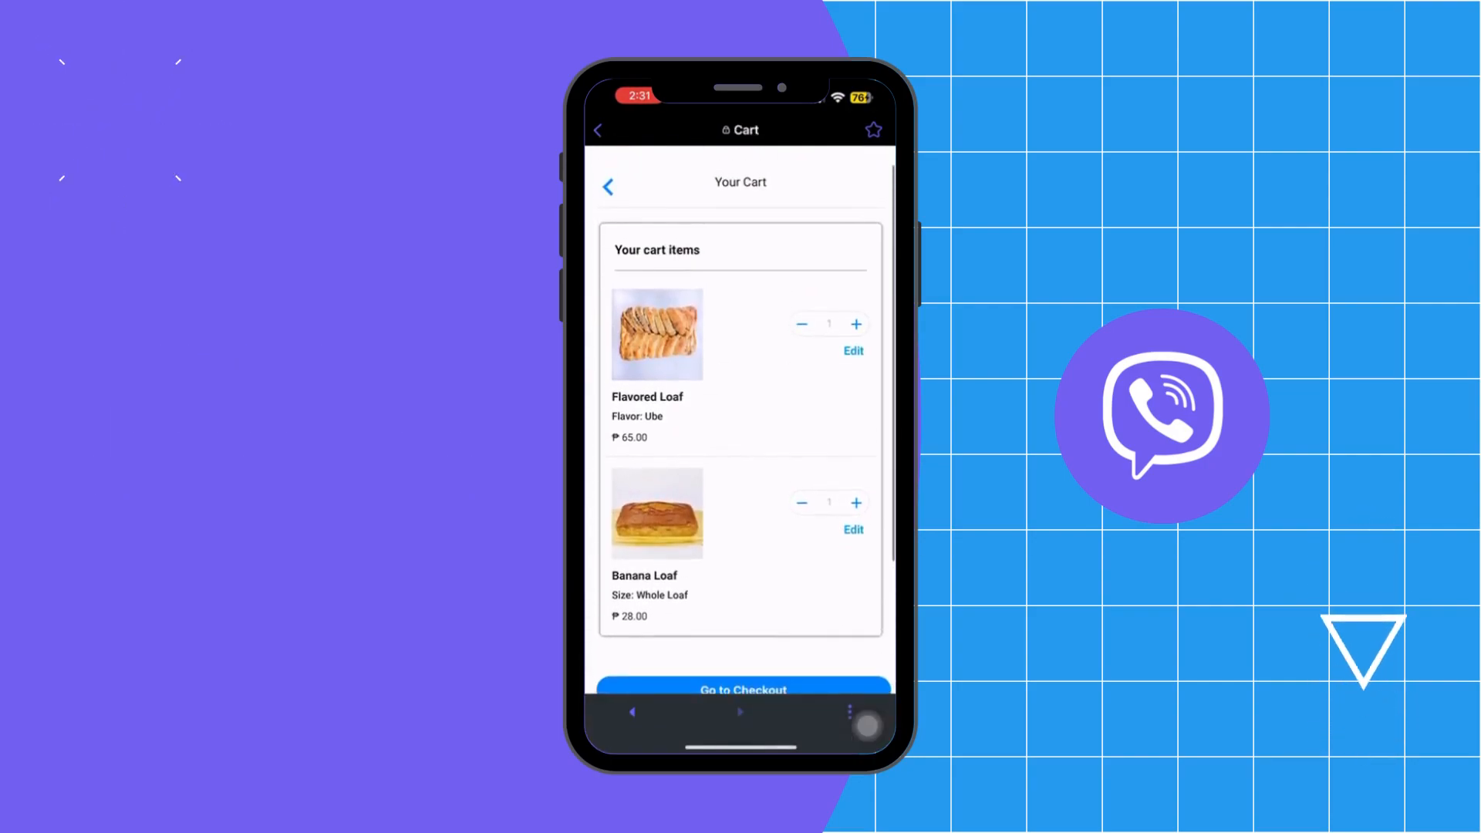
pyautogui.click(742, 690)
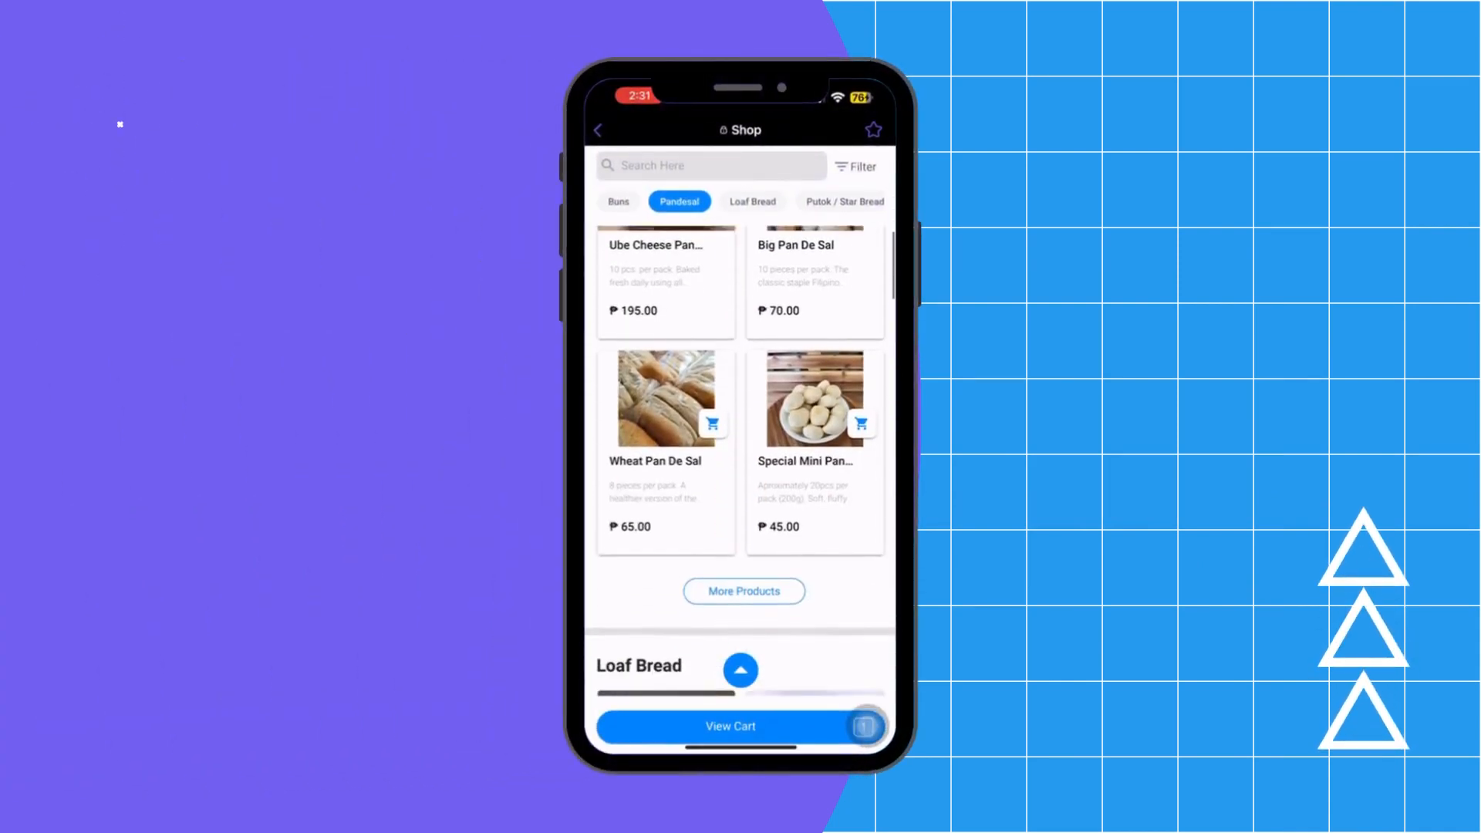
# Leave the shop and reach Viber's More screen with Settings and other options
pyautogui.scroll(-3)
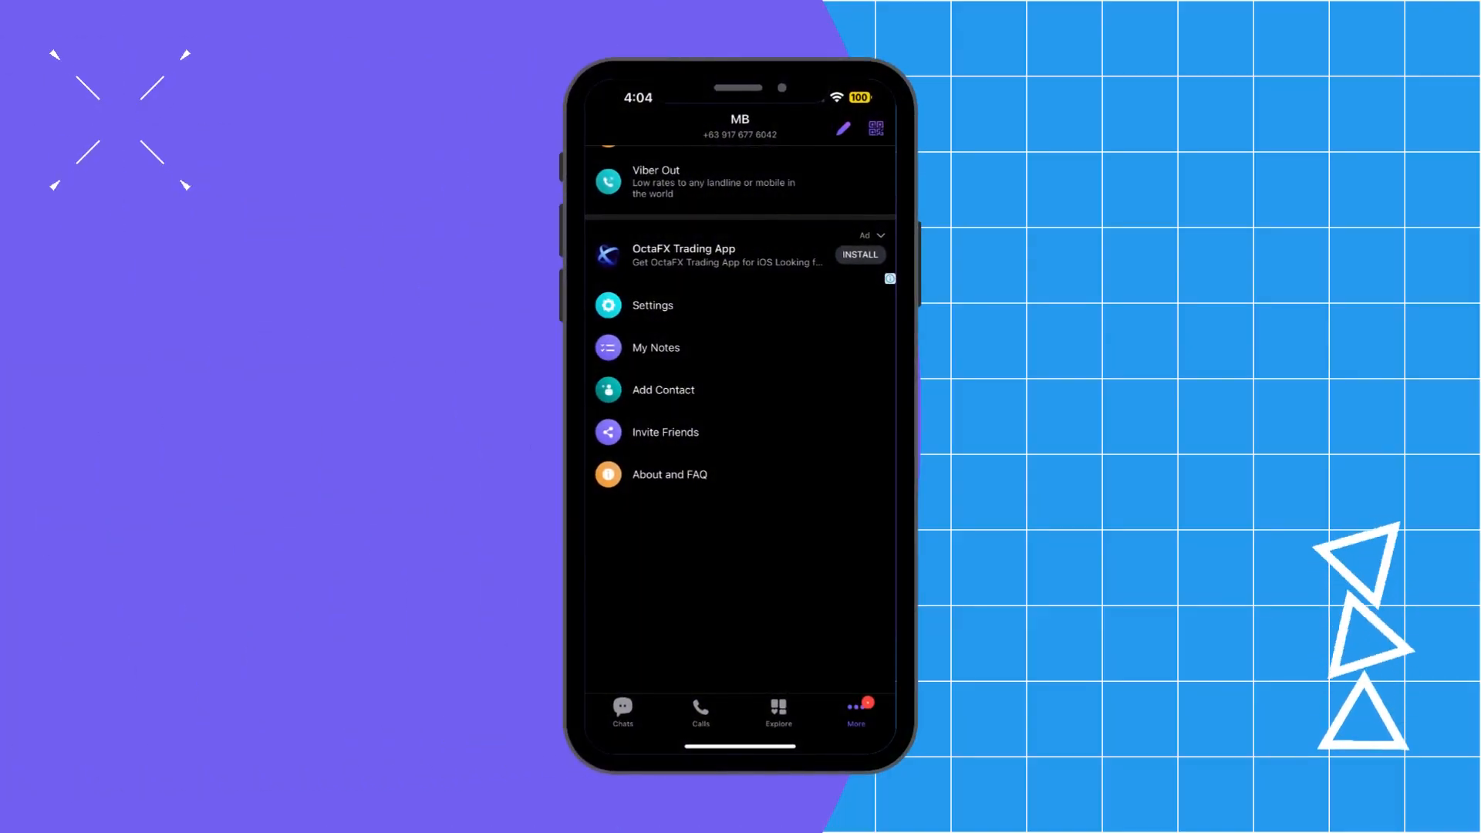
# Go through Settings and Bots to the bot's Edit Details page showing its app key
pyautogui.click(854, 713)
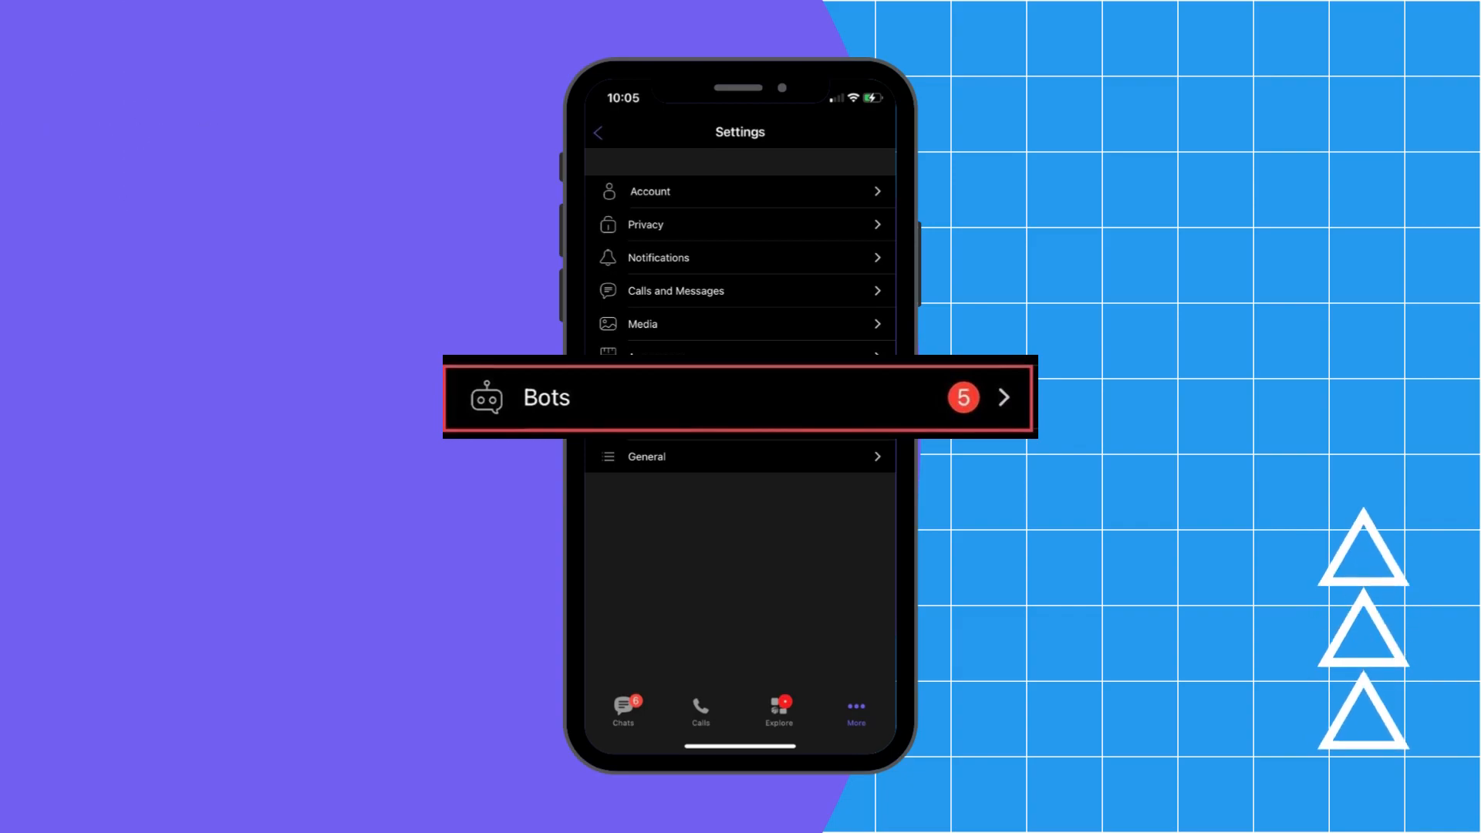
pyautogui.click(739, 396)
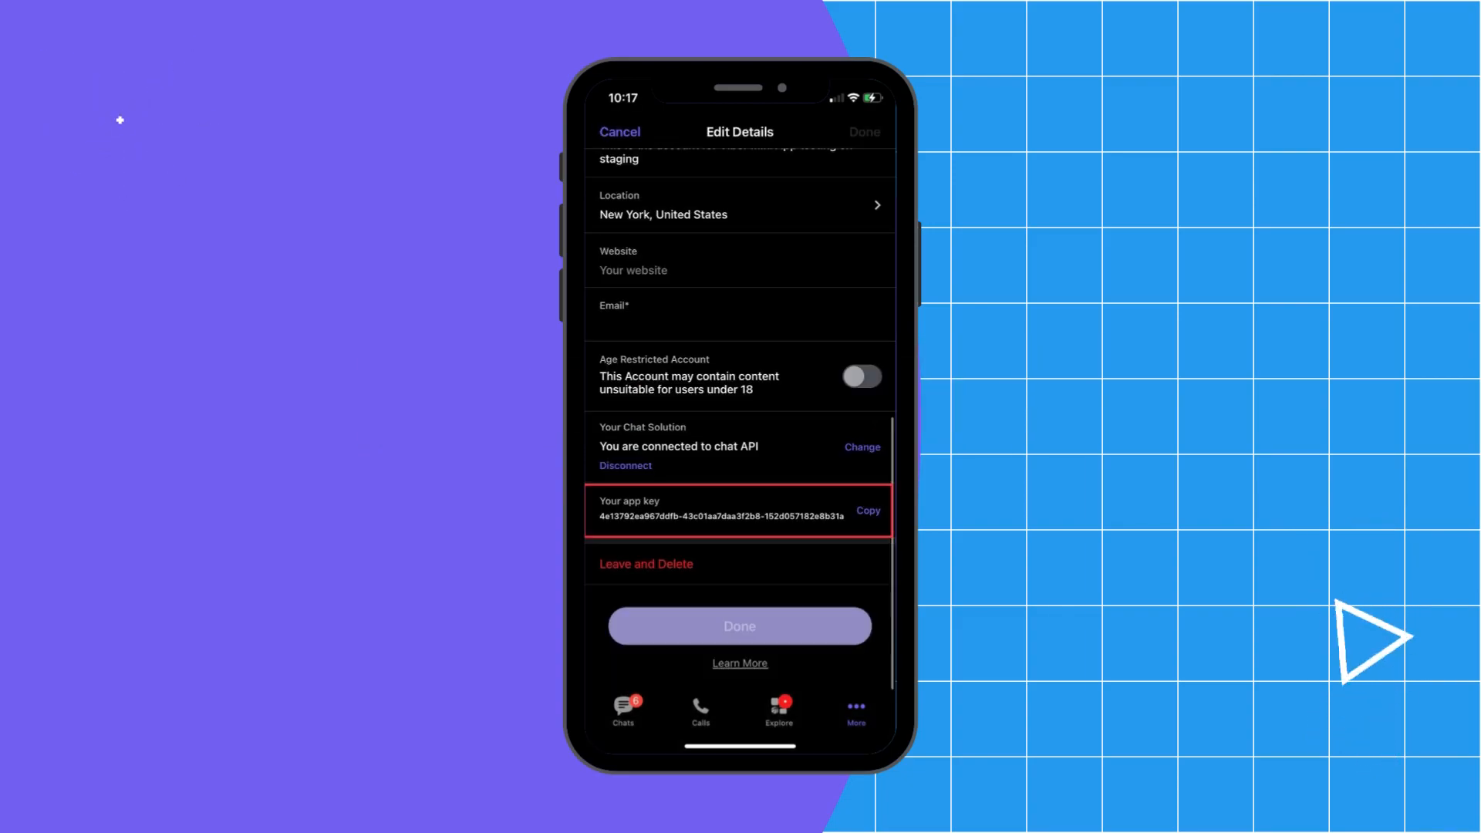